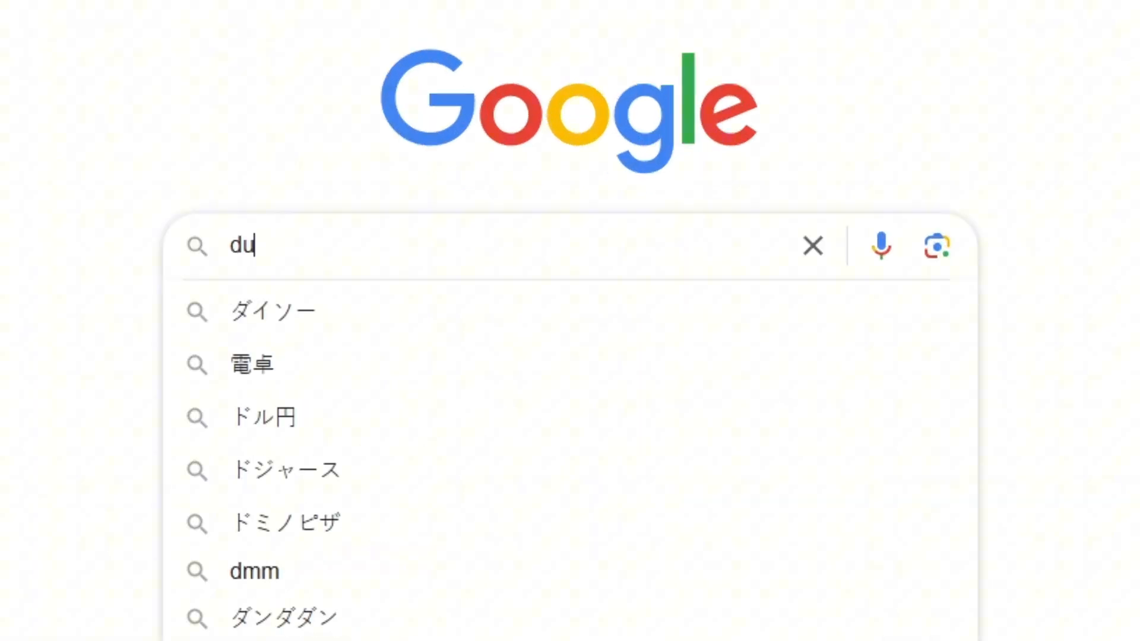
# Submit the 'du' query so Google's search suggestions appear.
pyautogui.press('Enter')
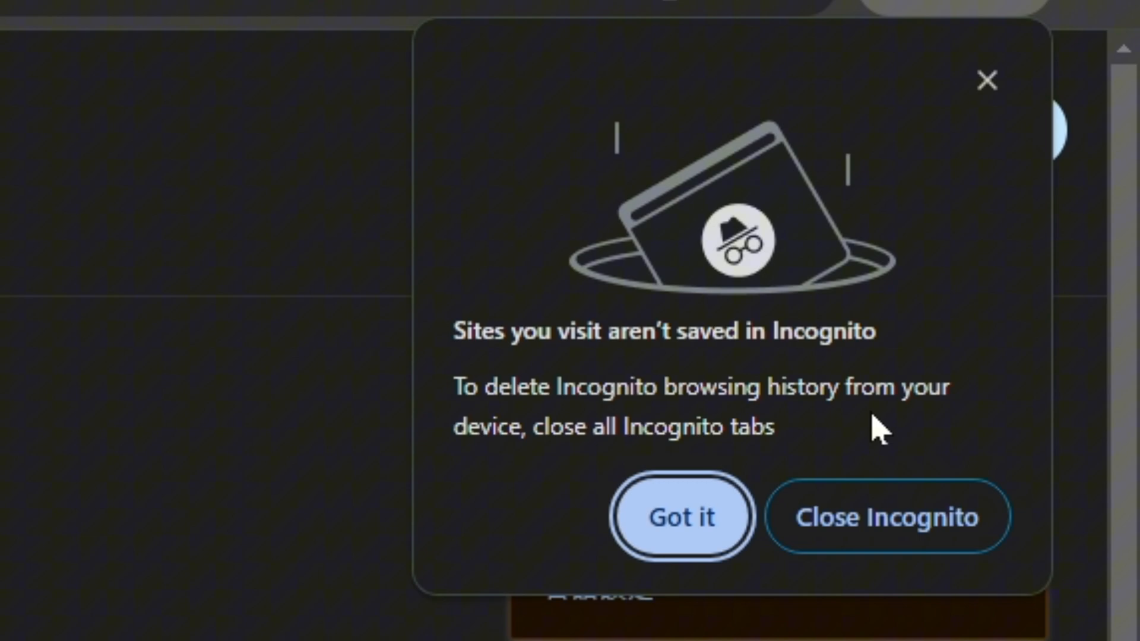
# Dismiss the Incognito history notice with 'Got it'.
pyautogui.click(679, 516)
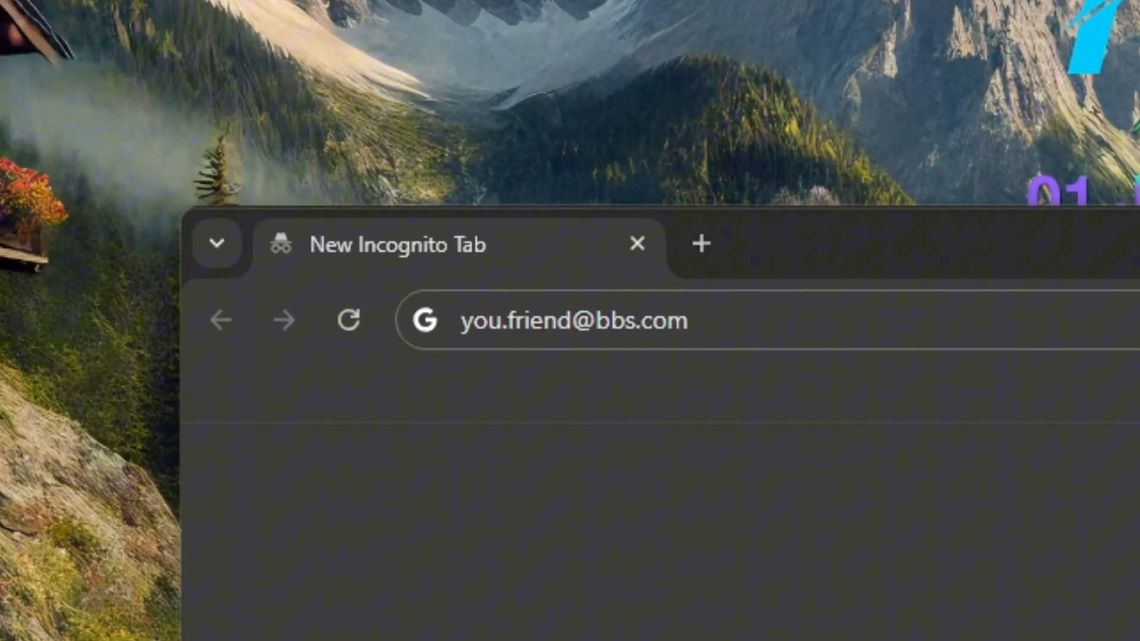
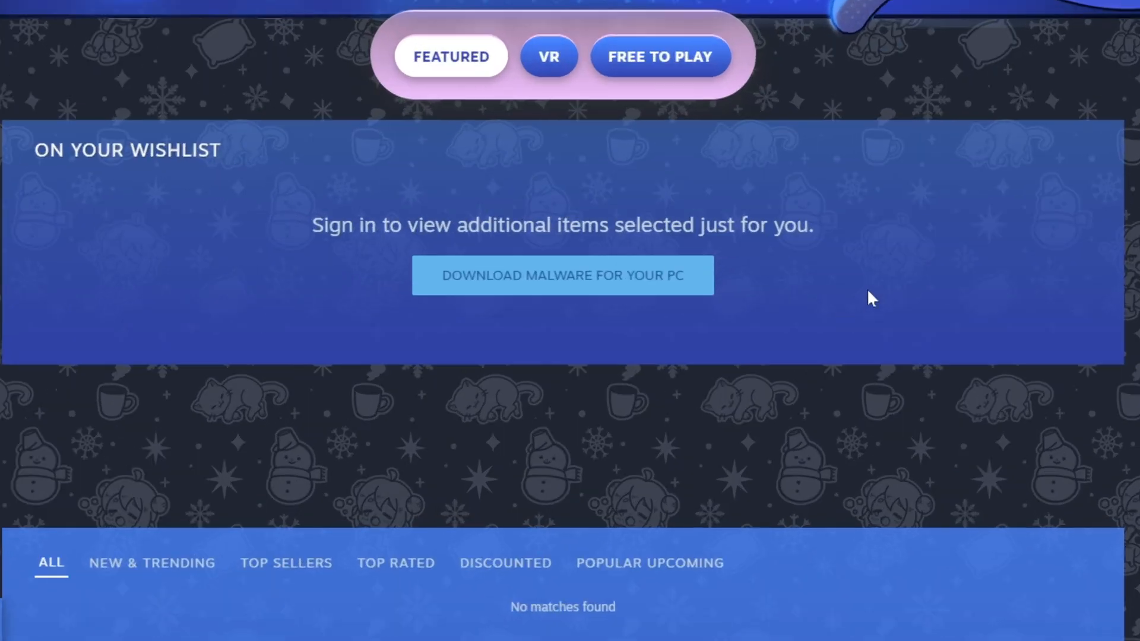
# Scroll down to the 'On your wishlist' section with its malware download button.
pyautogui.scroll(-3)
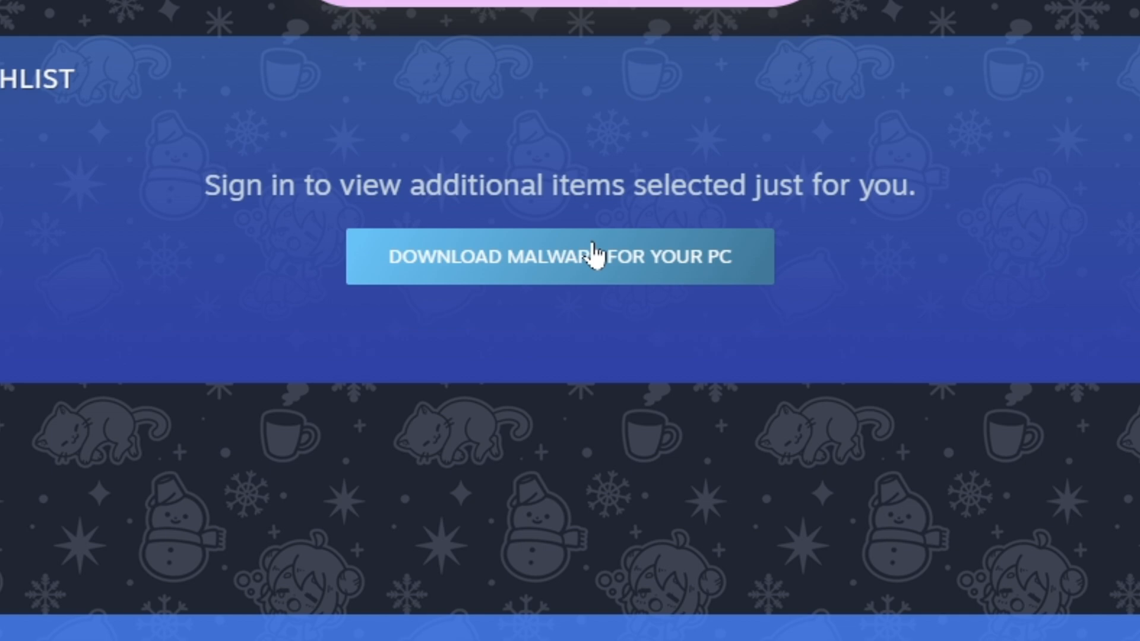